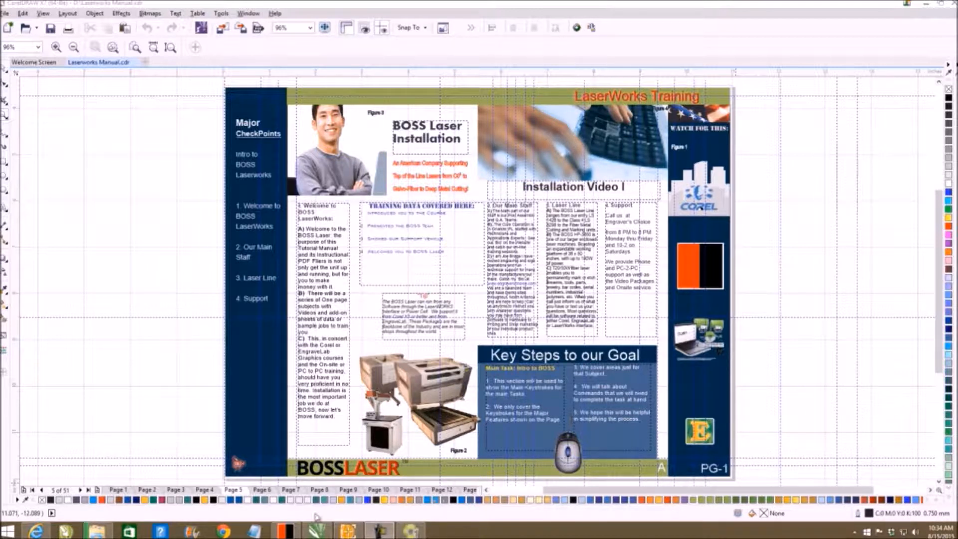
- Switch from CorelDRAW to the Internet Explorer window showing the Engraver's Choice site
click(36, 530)
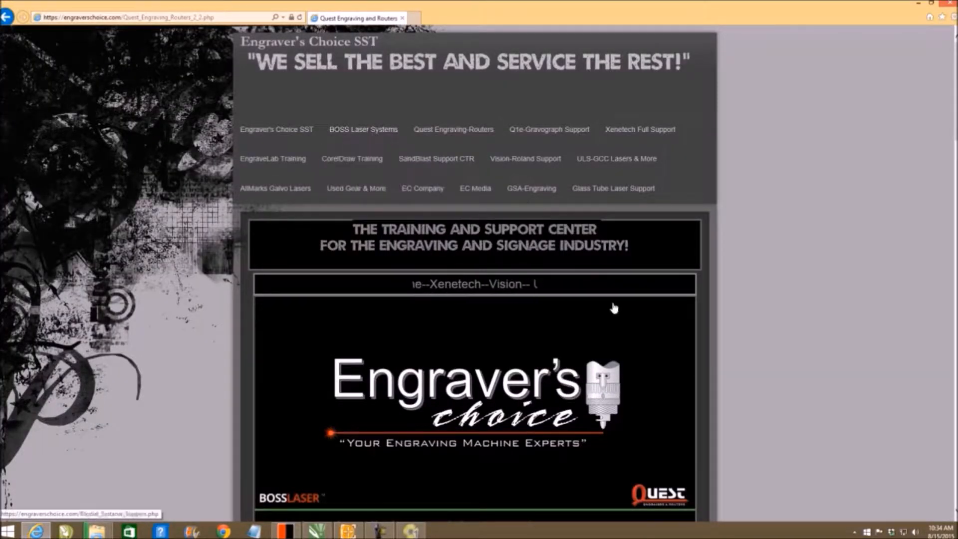
scroll(down, 3)
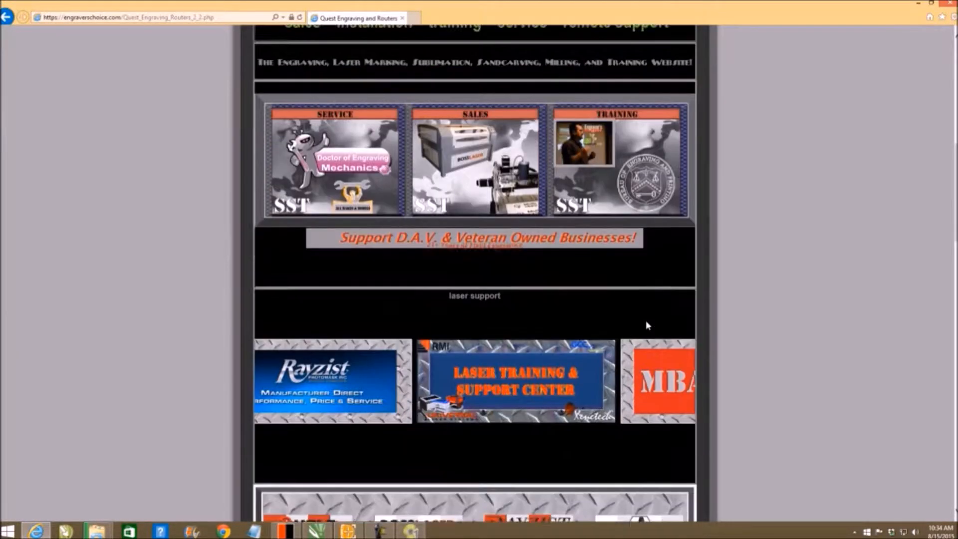
scroll(down, 3)
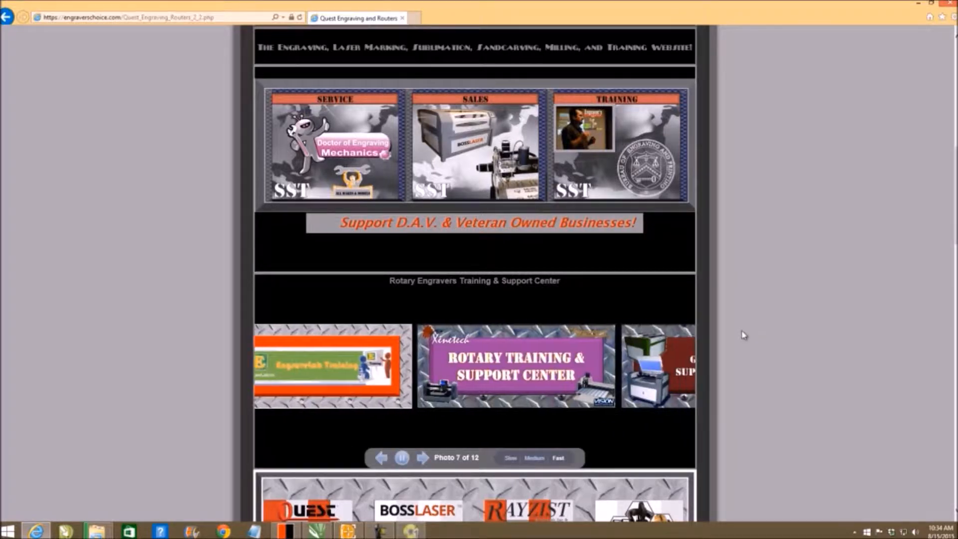
click(422, 458)
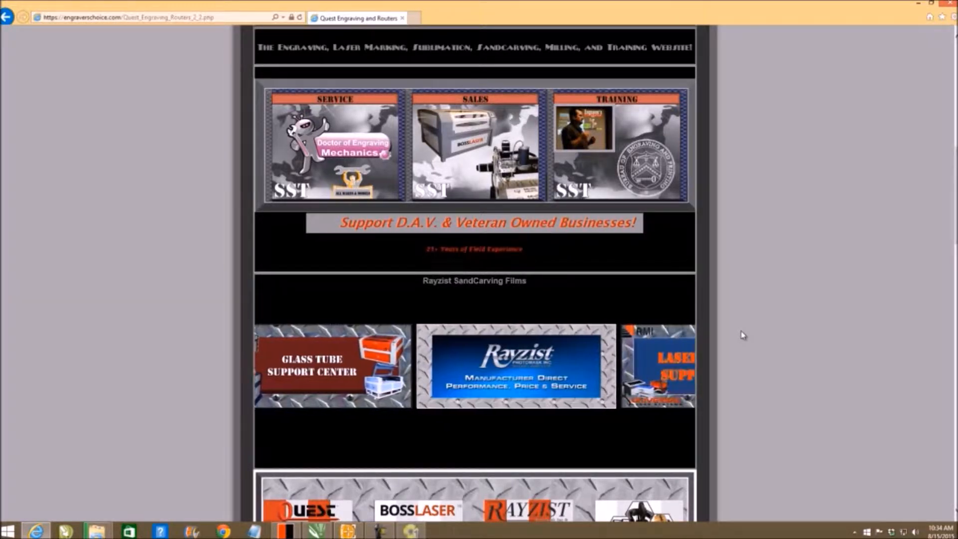
scroll(down, 3)
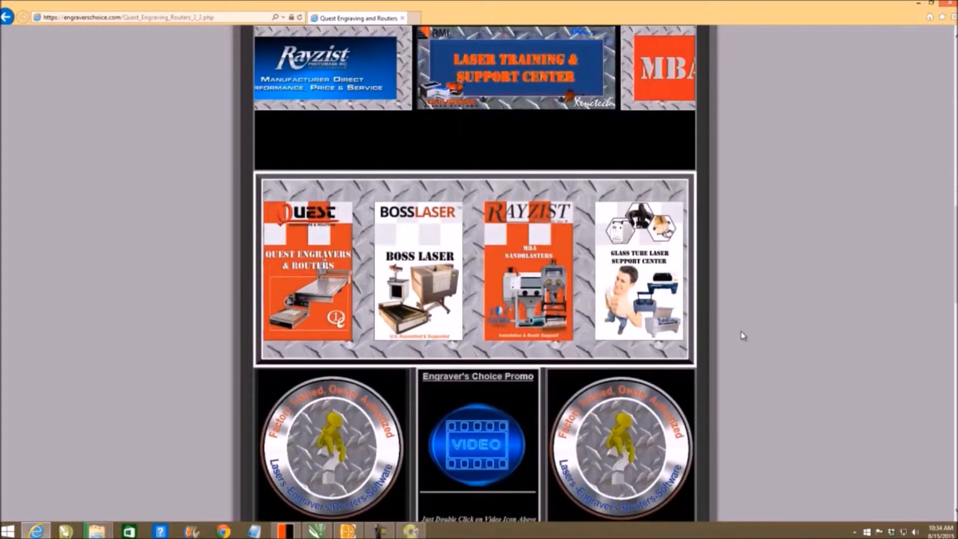
scroll(down, 3)
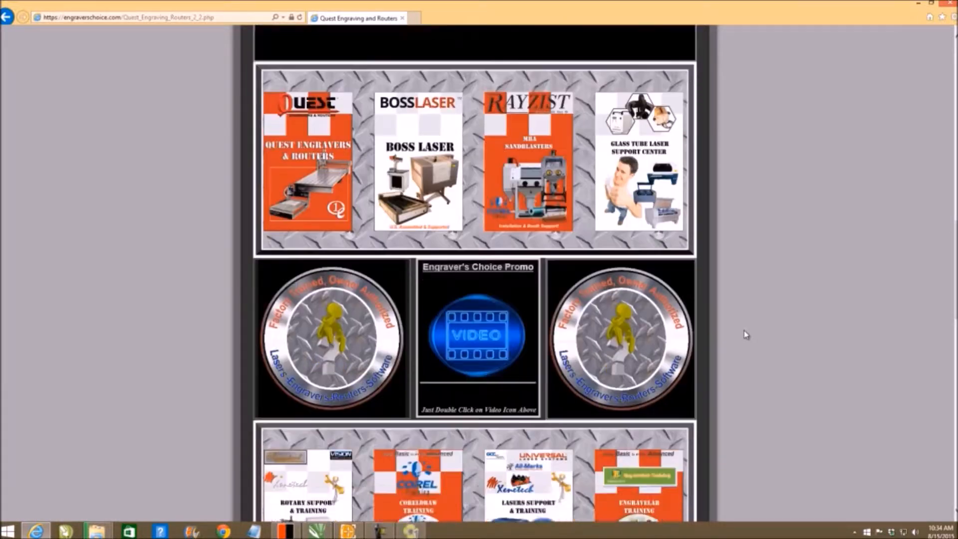
scroll(down, 3)
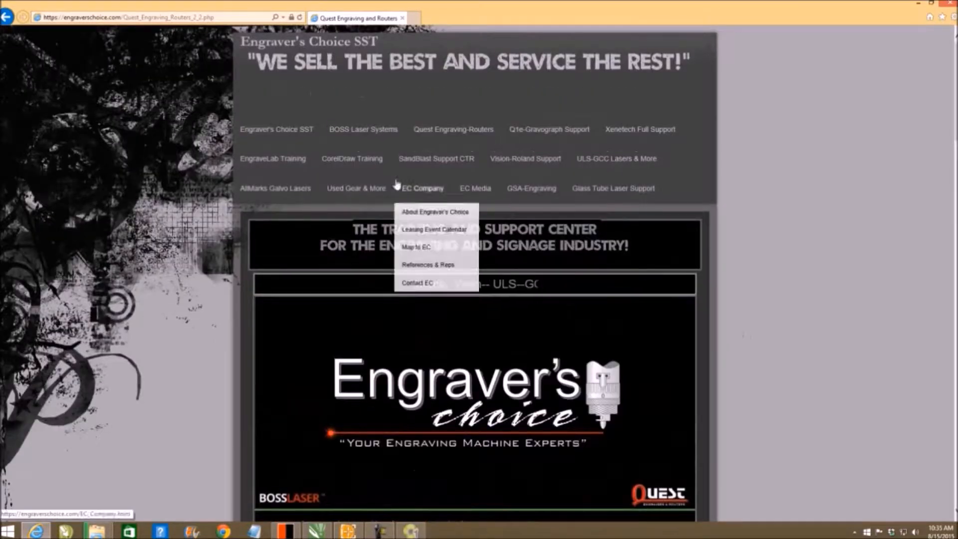
- Go to the BOSS Laser Systems page and scroll down through its laser model lineup
click(362, 129)
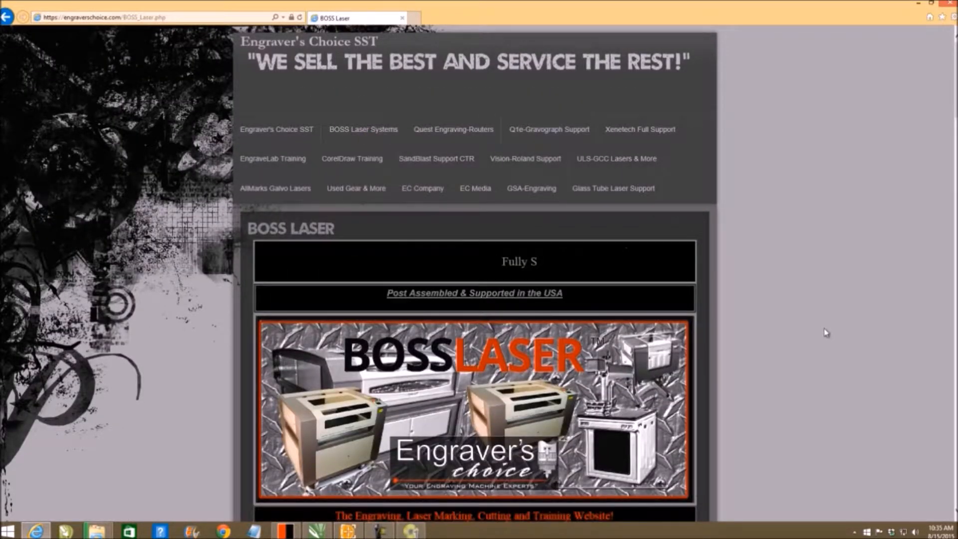
scroll(down, 3)
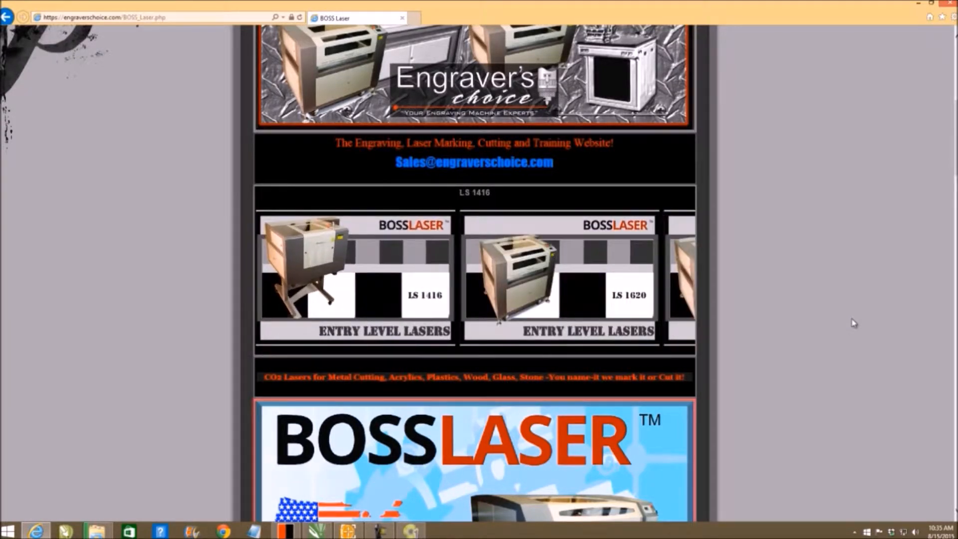
scroll(down, 3)
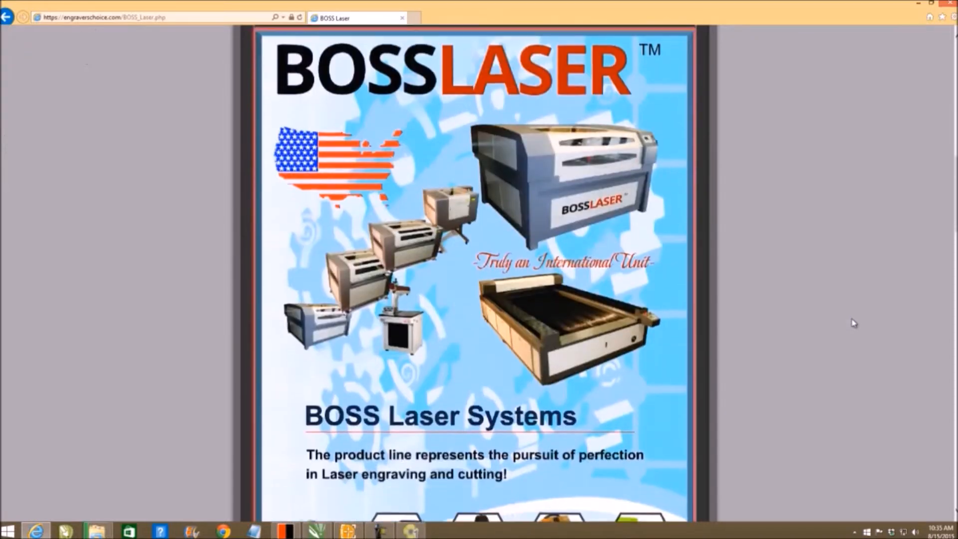
scroll(down, 3)
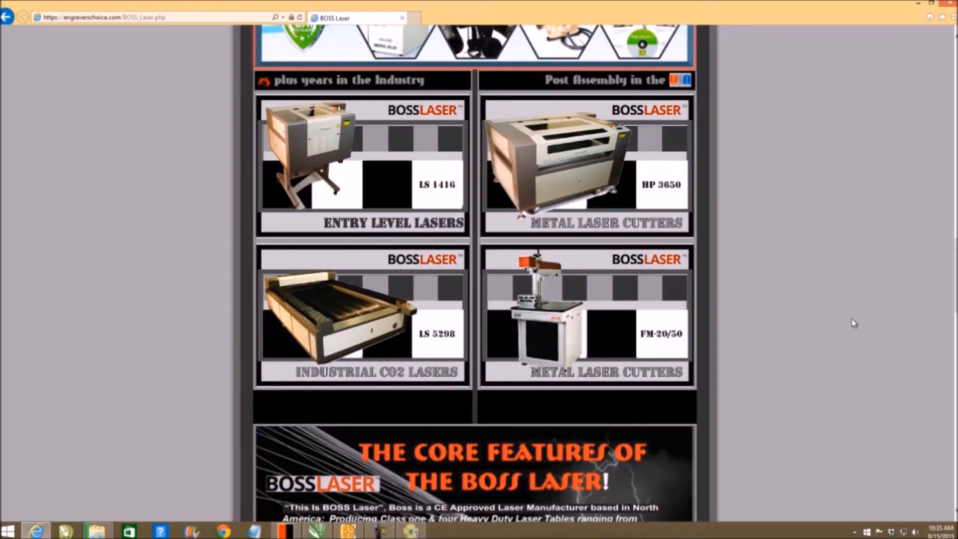
scroll(down, 3)
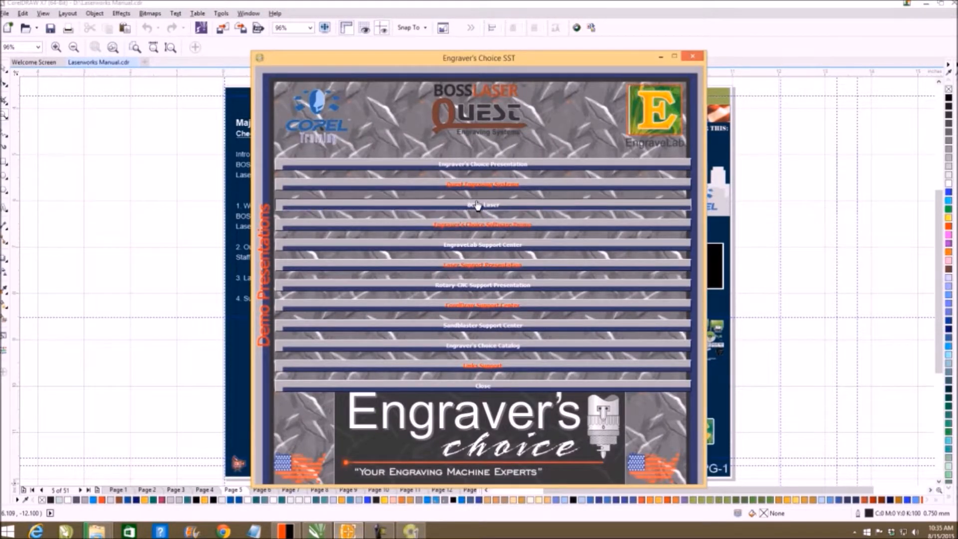
- Enter the BOSS Laser submenu and start the BOSS Laser Full Equipment Video
click(481, 204)
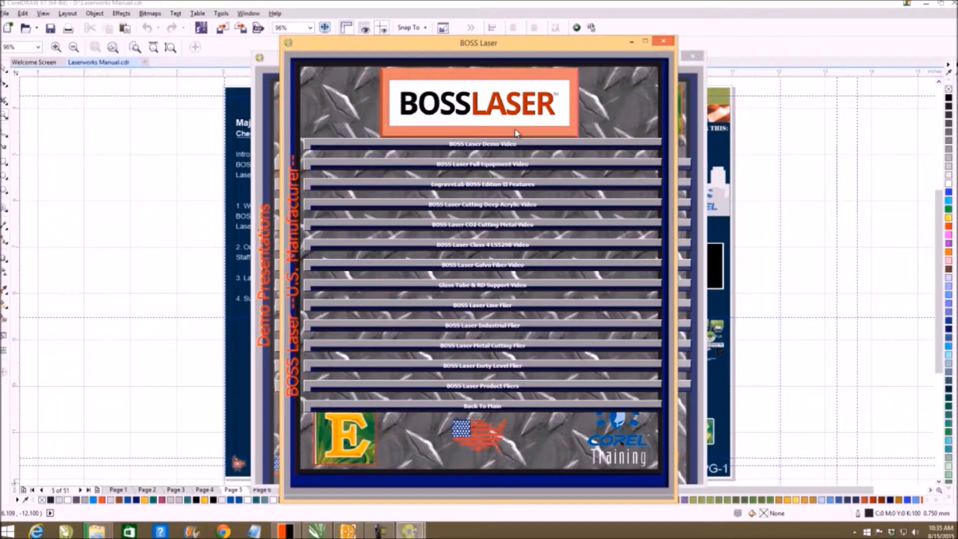
mouse_move(479, 165)
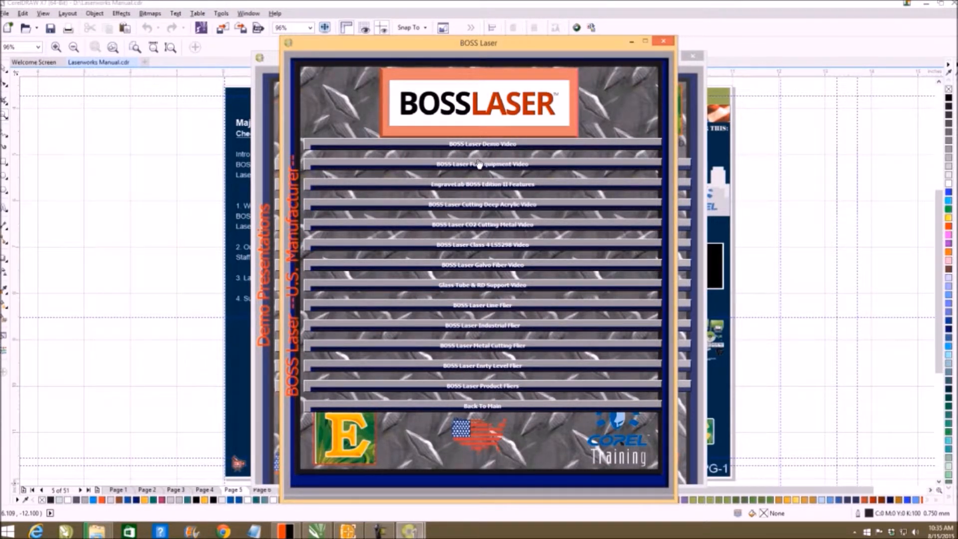
mouse_move(479, 166)
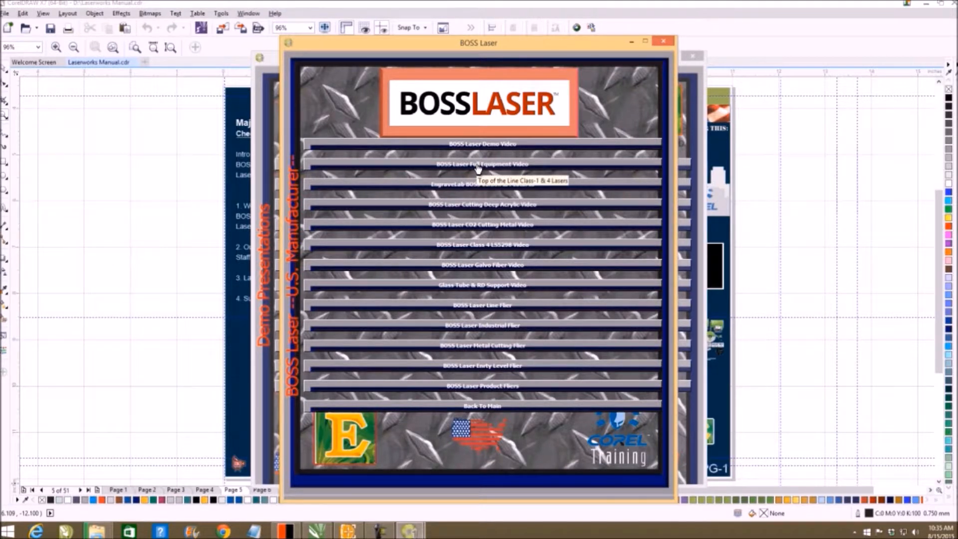
mouse_move(482, 168)
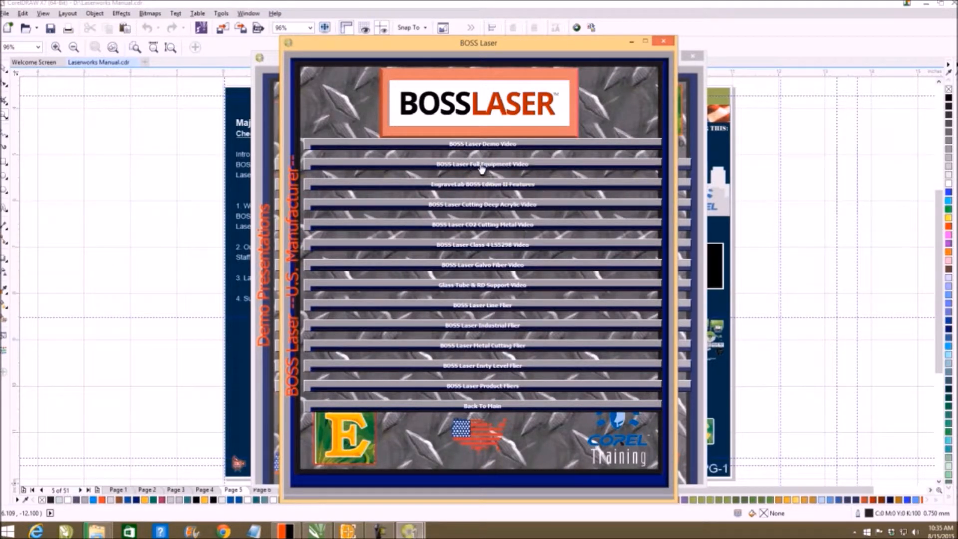
click(482, 164)
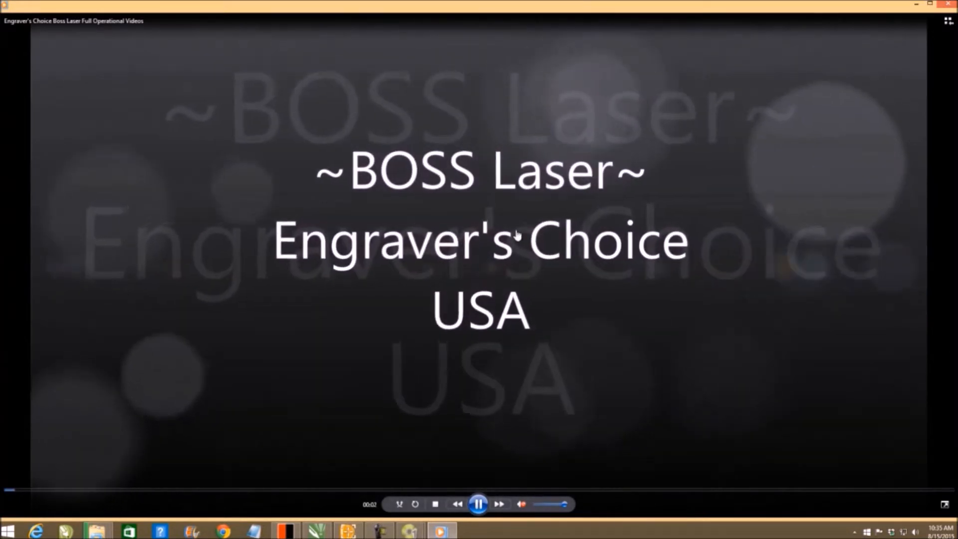
- Let the BOSS Laser video play in Windows Media Player, then close the player
click(520, 504)
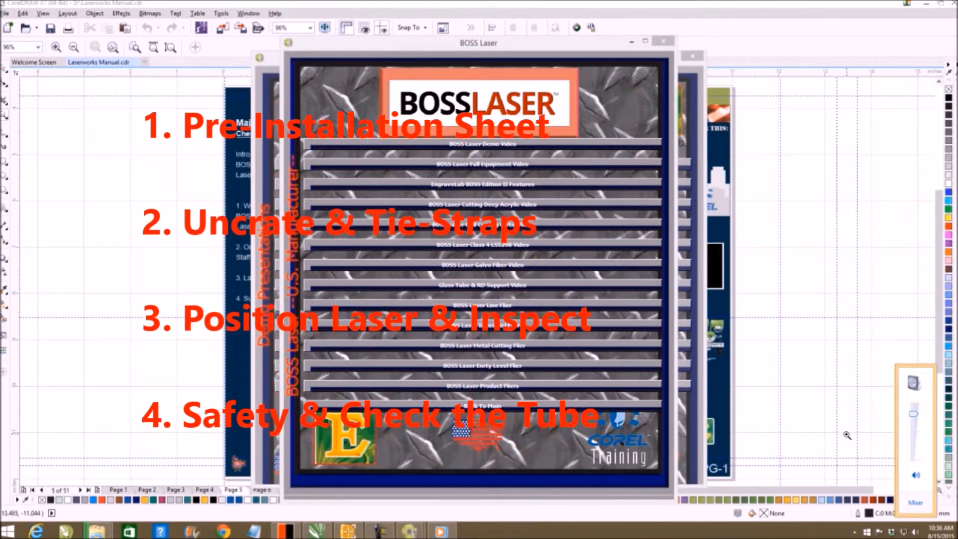
- Close the BOSS Laser demo menu and scroll the Installation manual page back to the top
click(663, 40)
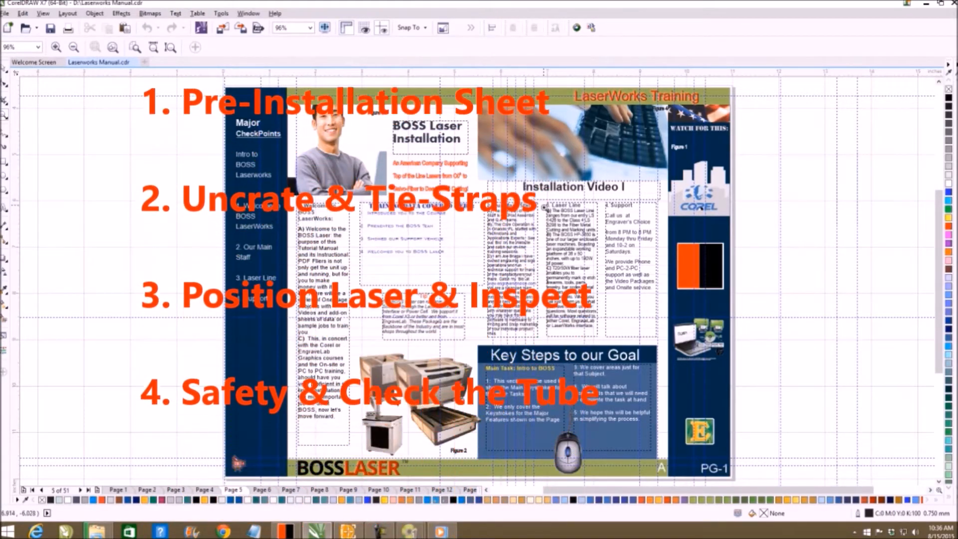
scroll(up, 3)
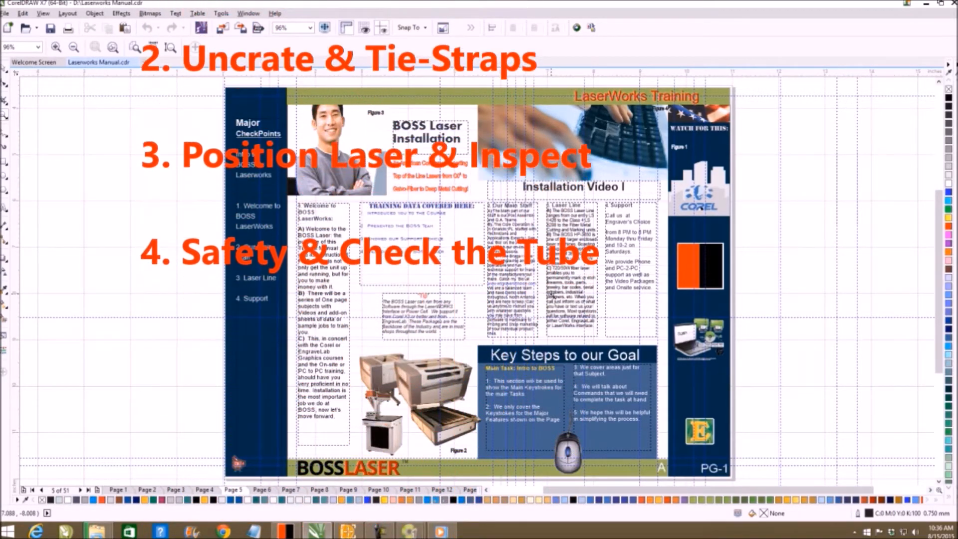